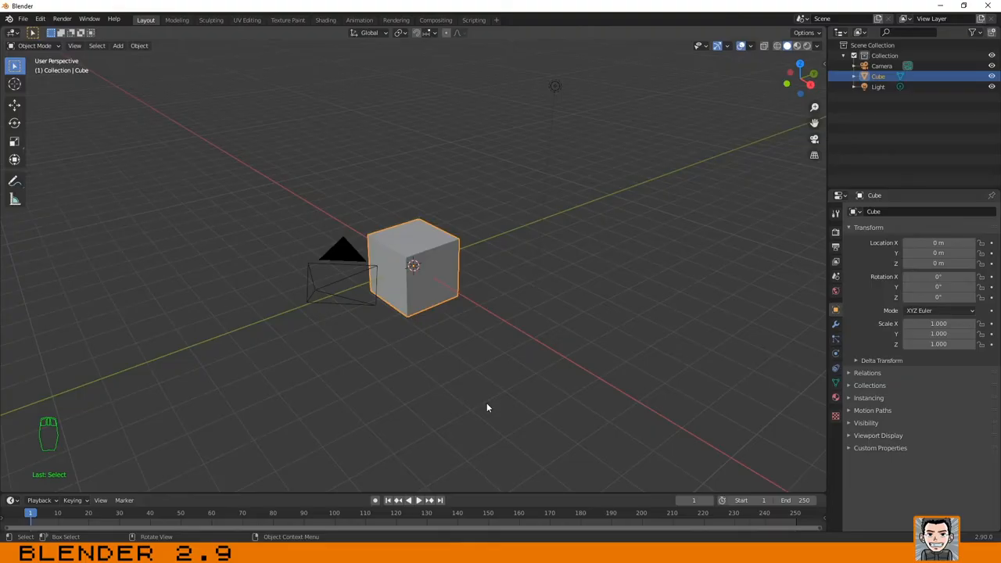
mouse_move(501, 286)
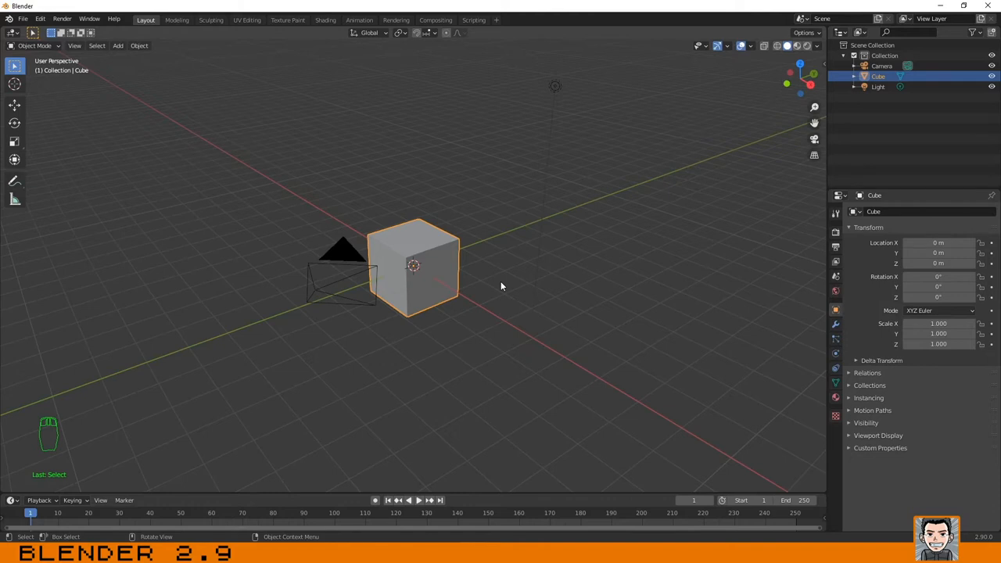
mouse_move(514, 256)
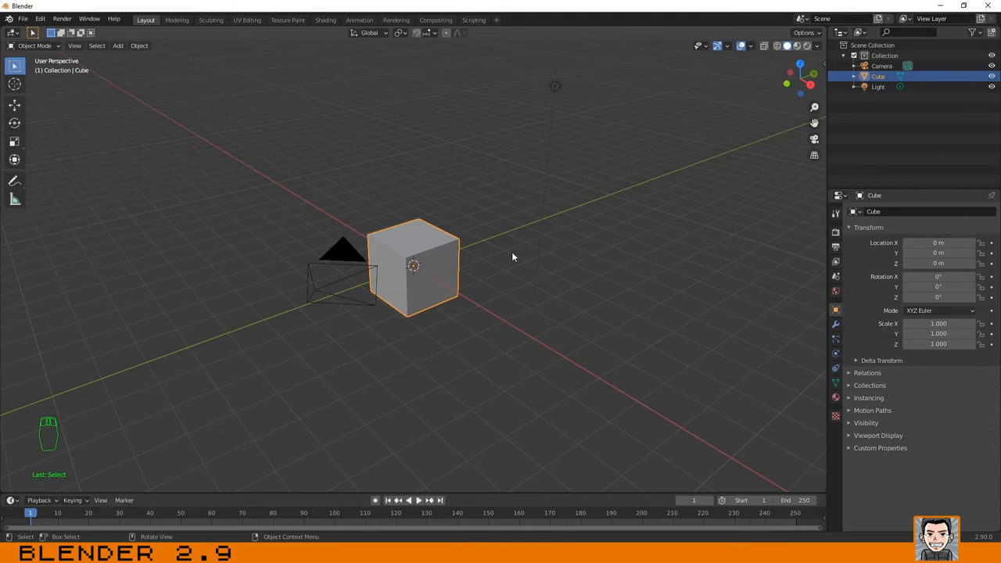
mouse_move(500, 254)
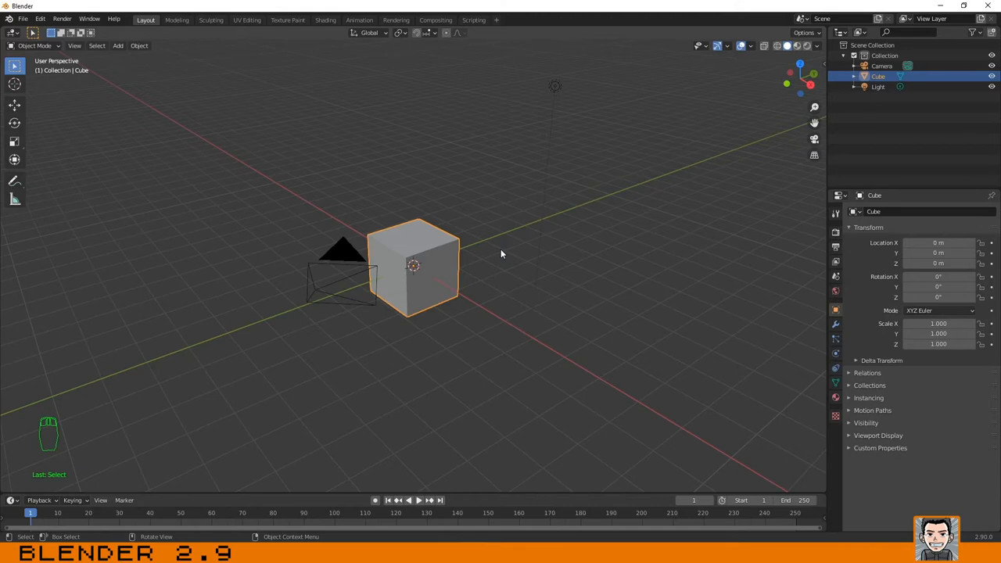
mouse_move(575, 211)
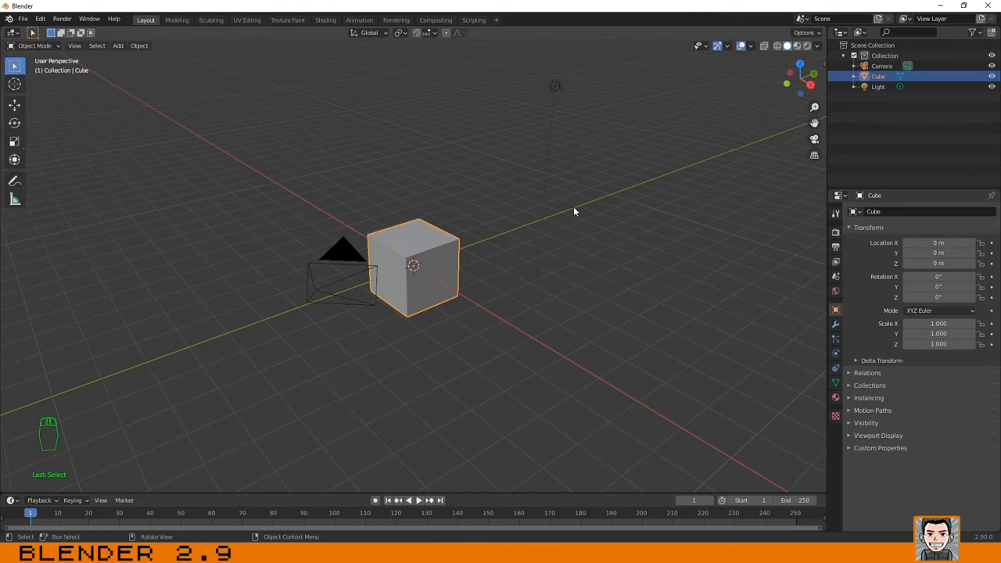
mouse_move(548, 232)
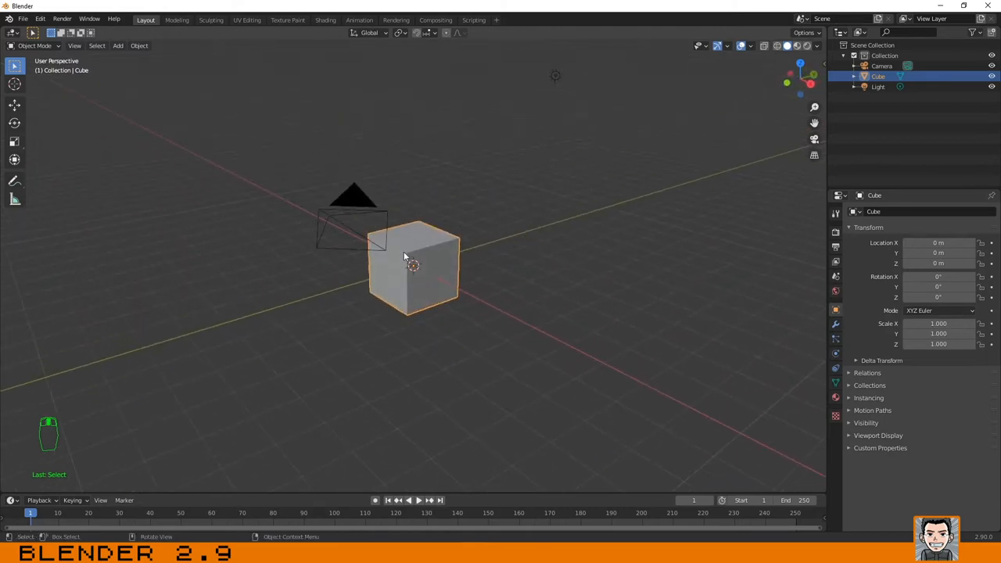
Delete the default cube and add a Suzanne monkey head mesh at the origin.
key(Delete)
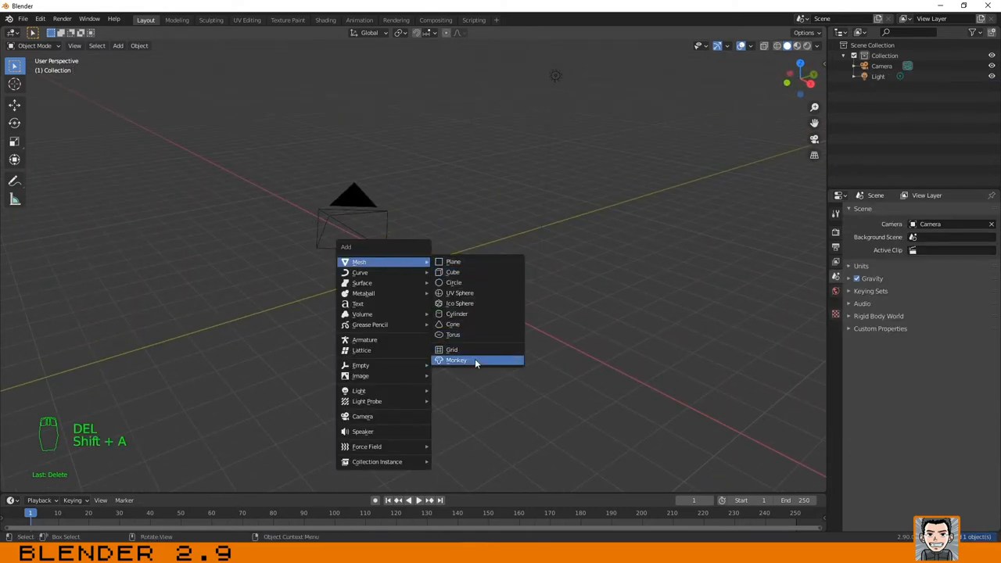
click(457, 360)
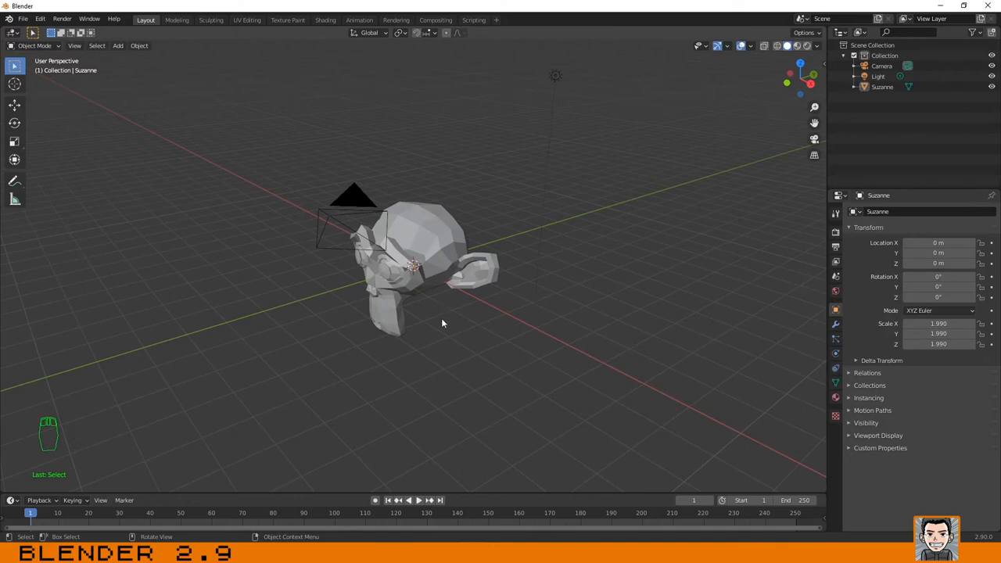
Orbit around the monkey, return to the original angle, and activate the Annotate tool.
drag(441, 324, 752, 135)
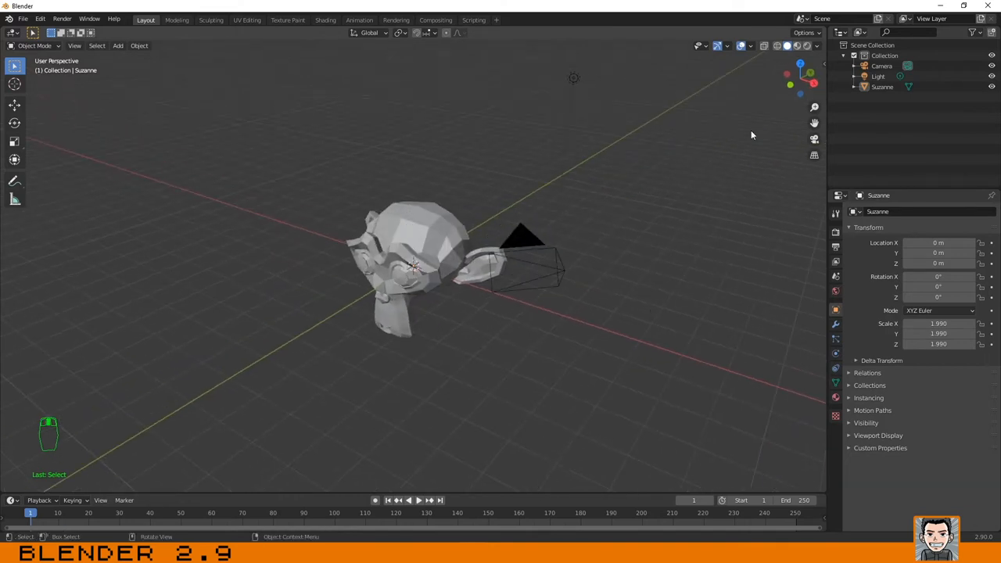
mouse_move(670, 166)
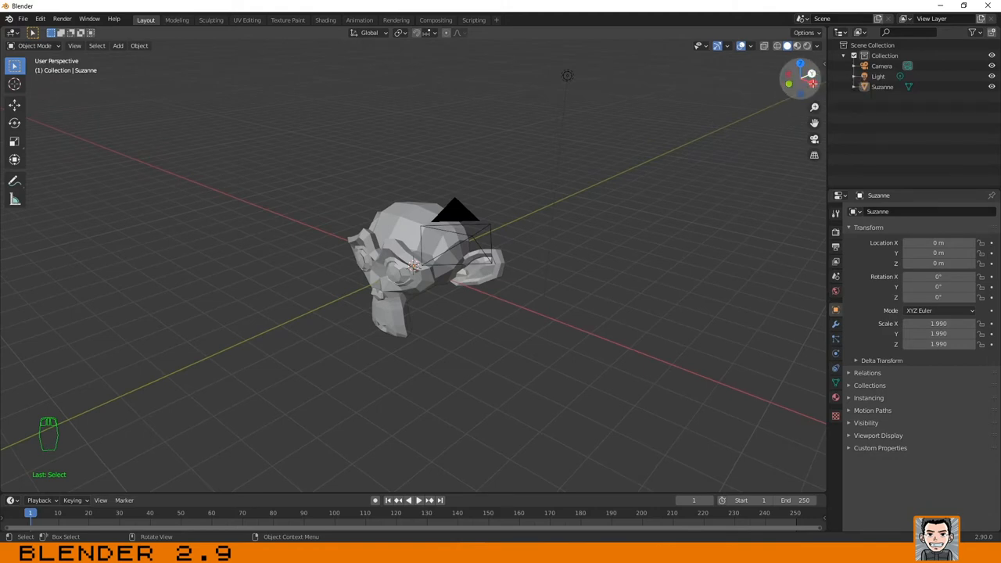
mouse_move(779, 69)
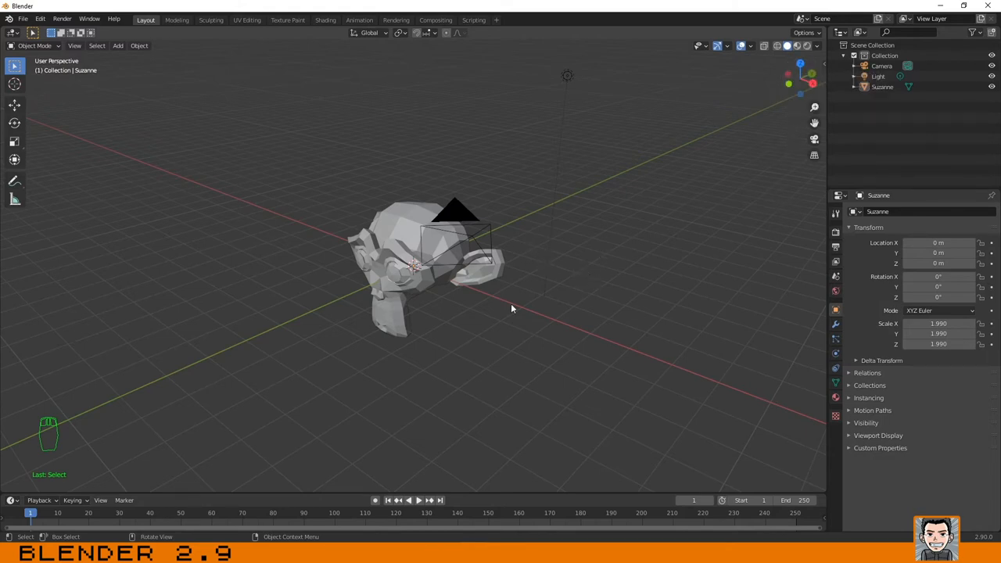
drag(514, 308, 445, 341)
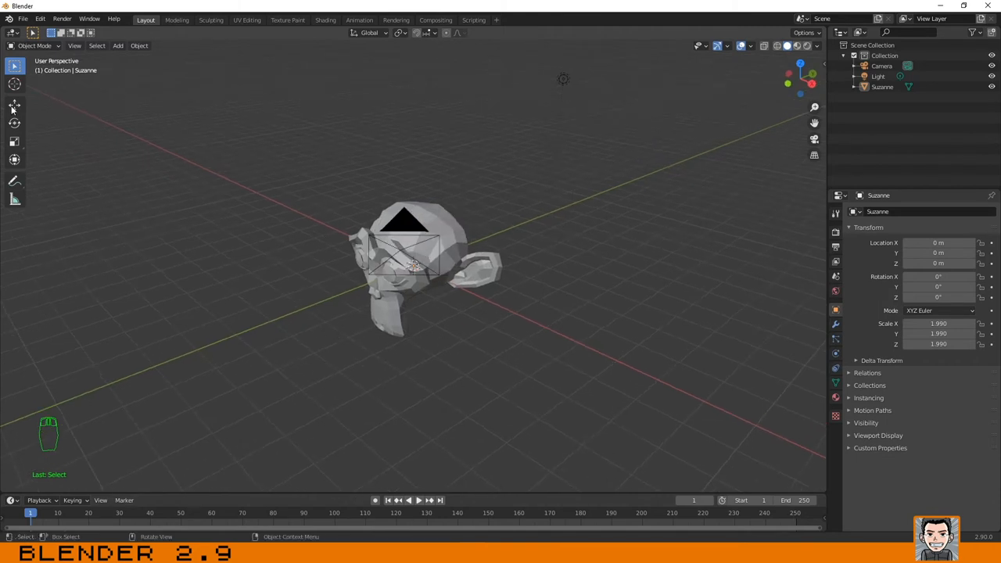
click(13, 181)
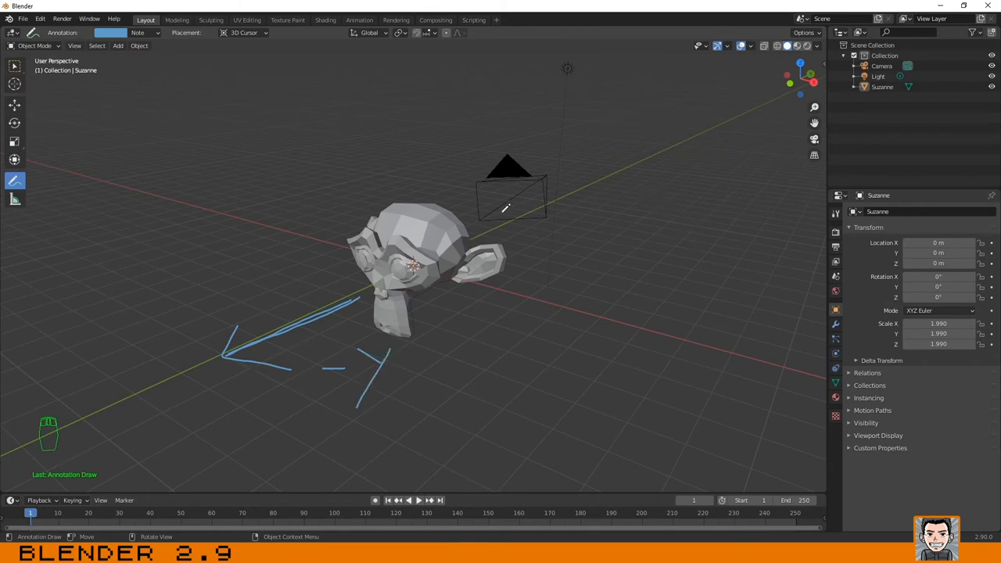
Draw a freehand arrow labelled Y along the green axis toward the upper right.
drag(485, 231, 598, 175)
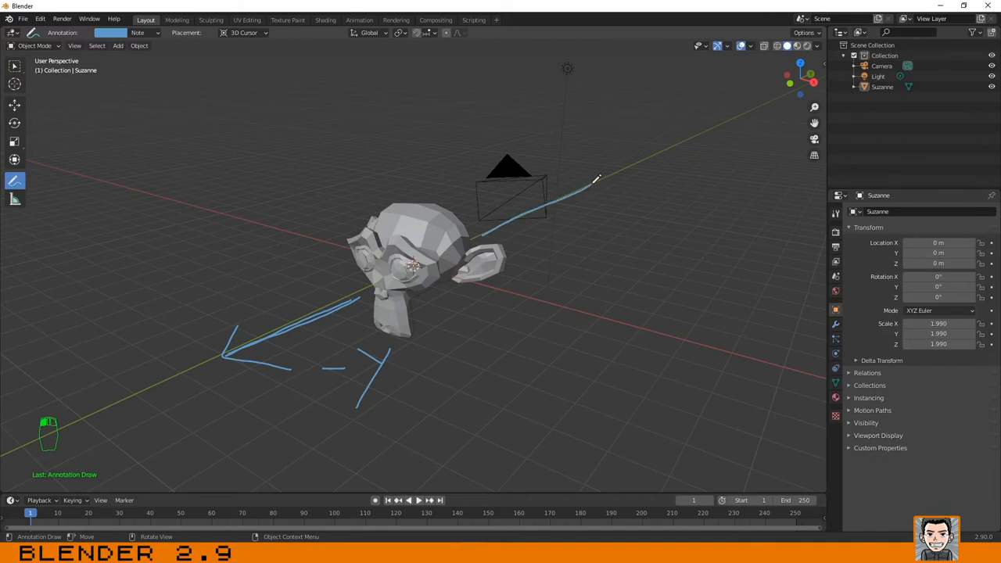
drag(595, 180, 602, 227)
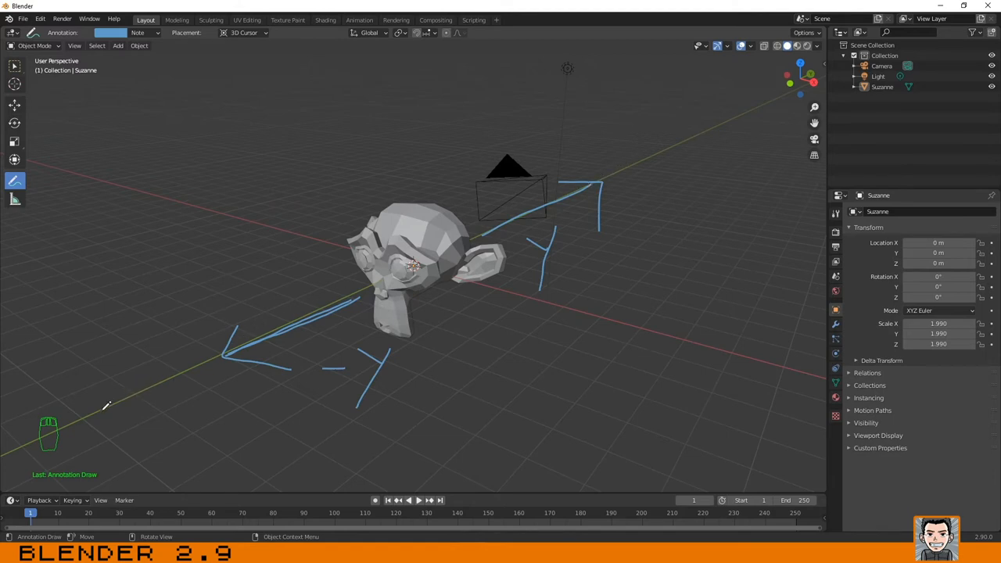
mouse_move(540, 227)
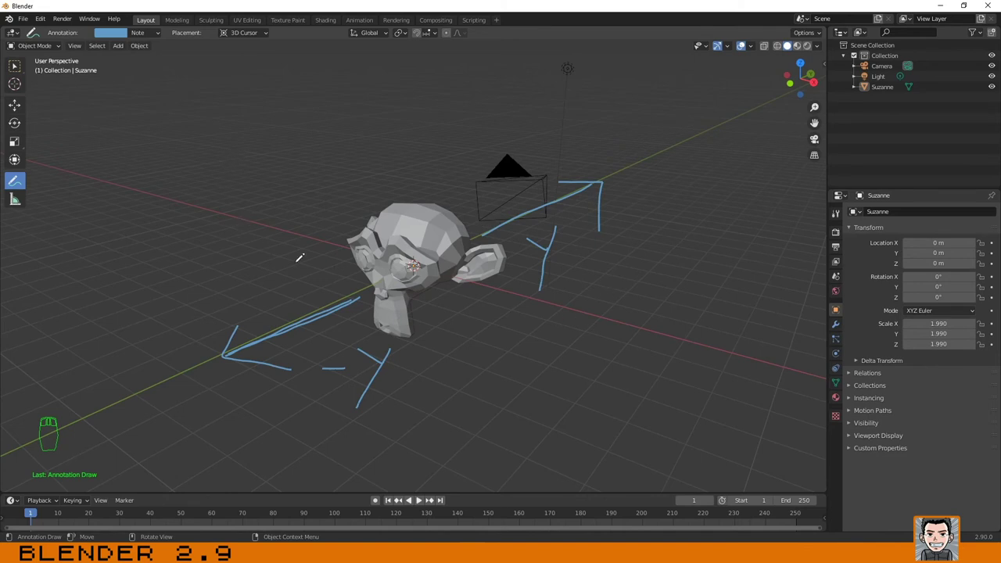
mouse_move(466, 274)
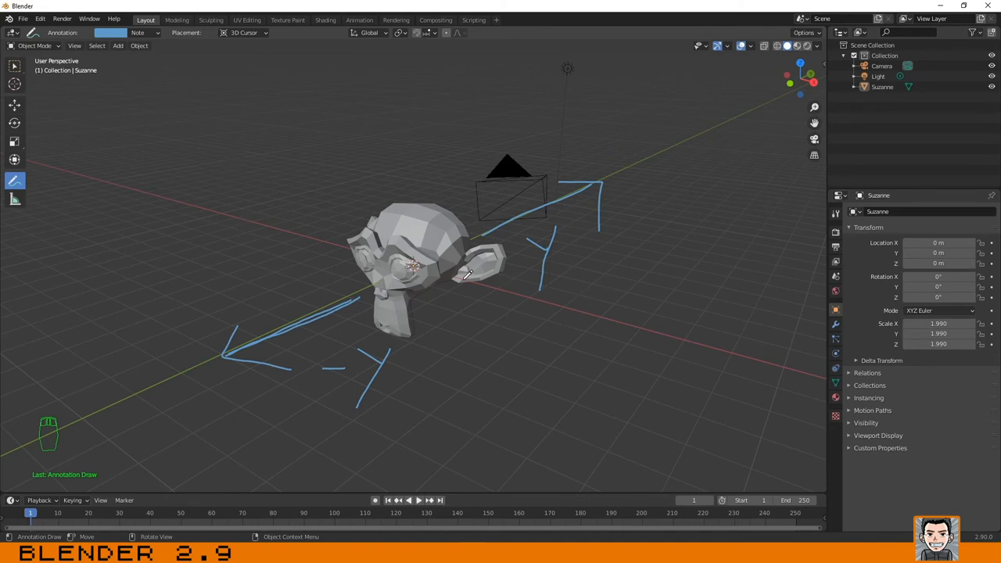
mouse_move(485, 282)
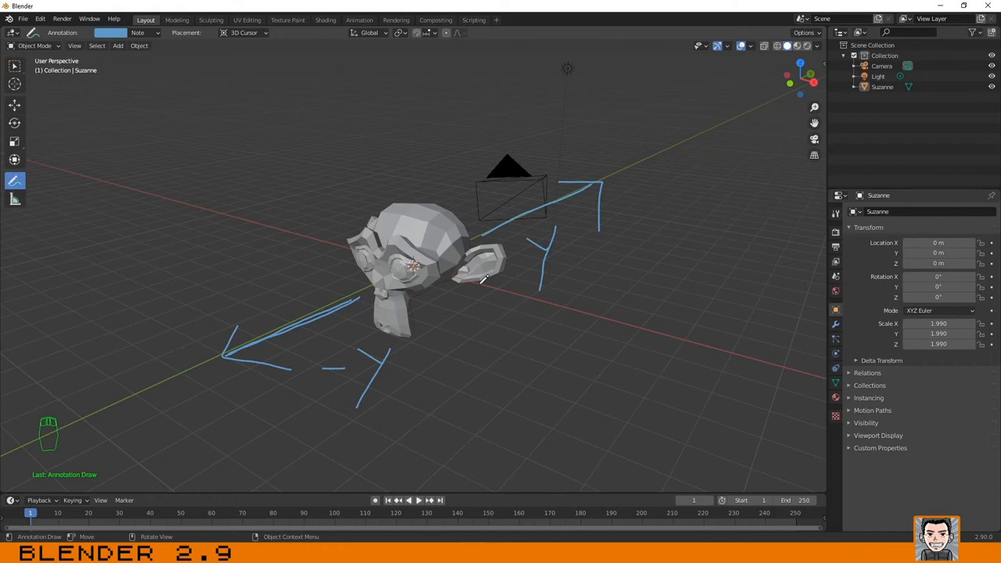
Draw red-axis arrows labelled X toward lower right and -X toward upper left.
drag(469, 282, 680, 335)
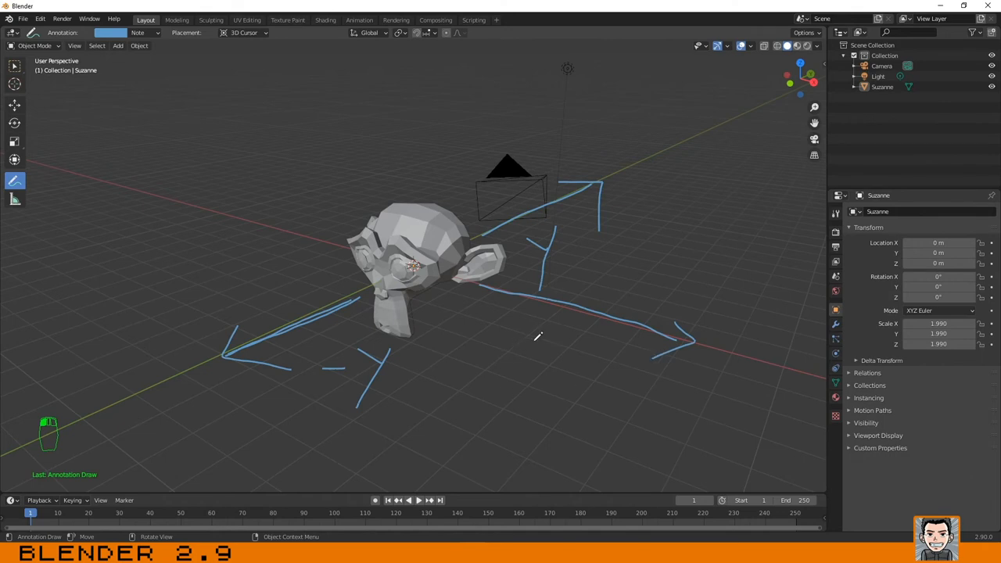
drag(508, 336, 556, 368)
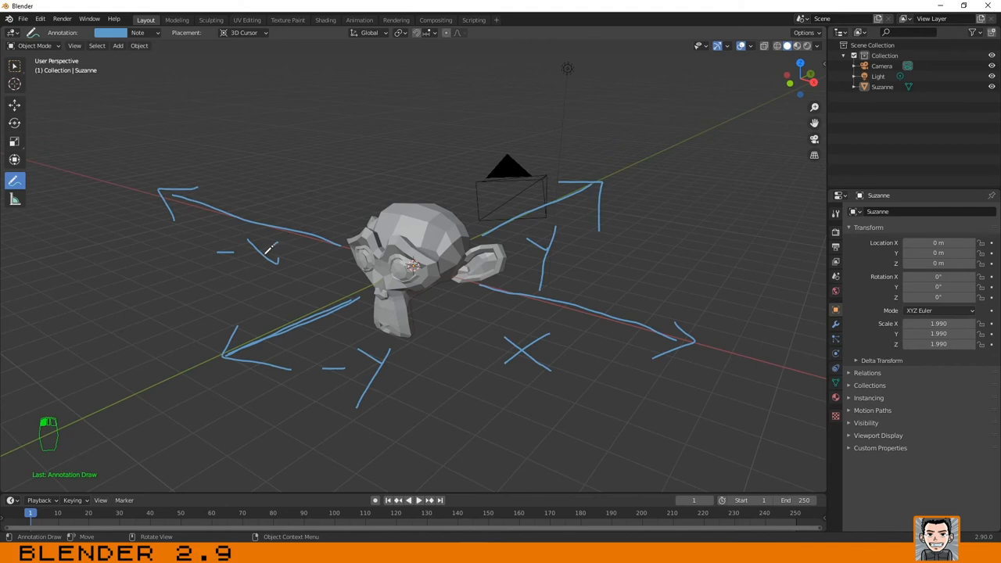
drag(266, 243, 281, 262)
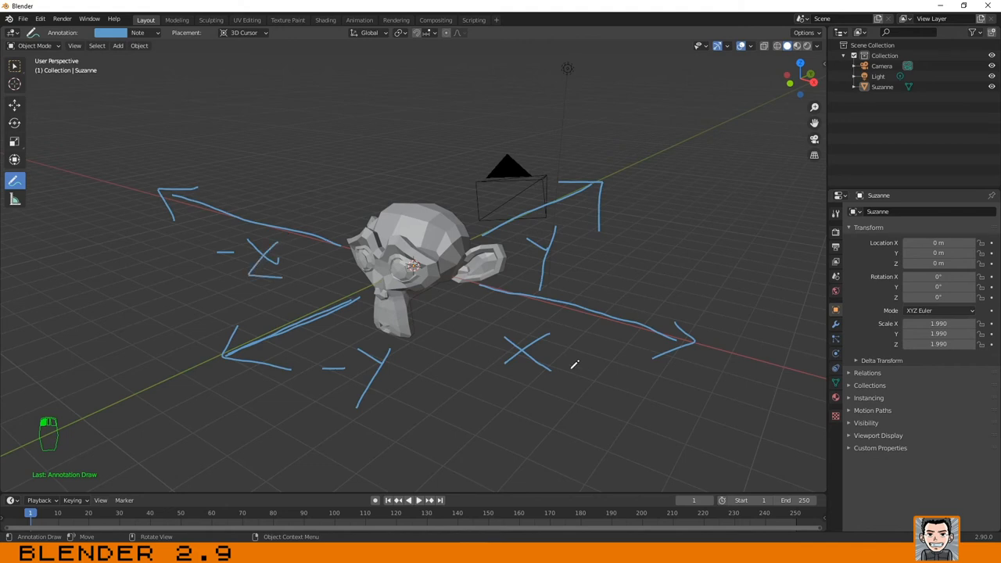
mouse_move(426, 185)
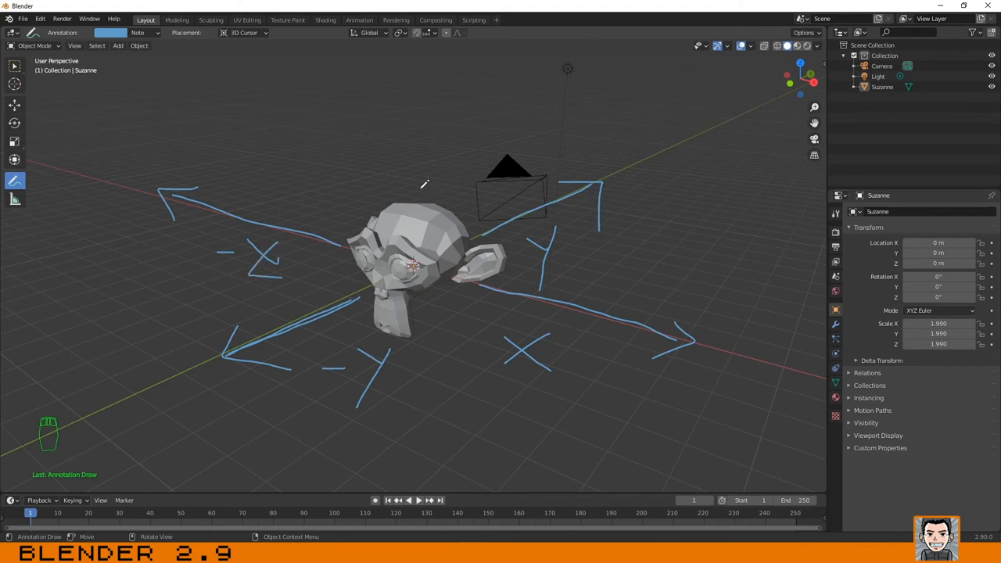
Draw vertical arrows labelled Z above and -Z below the monkey head.
drag(413, 188, 416, 102)
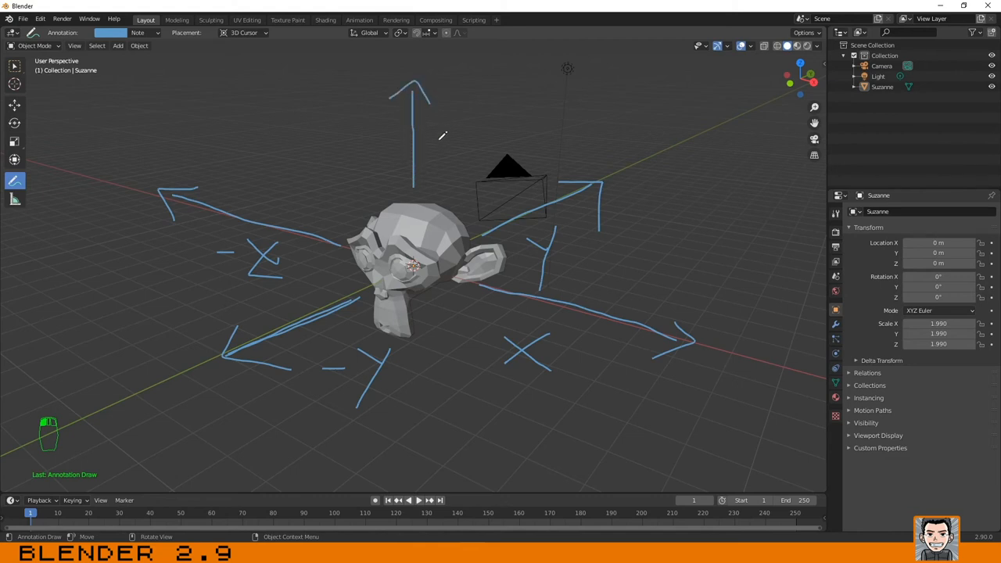
drag(439, 129, 457, 159)
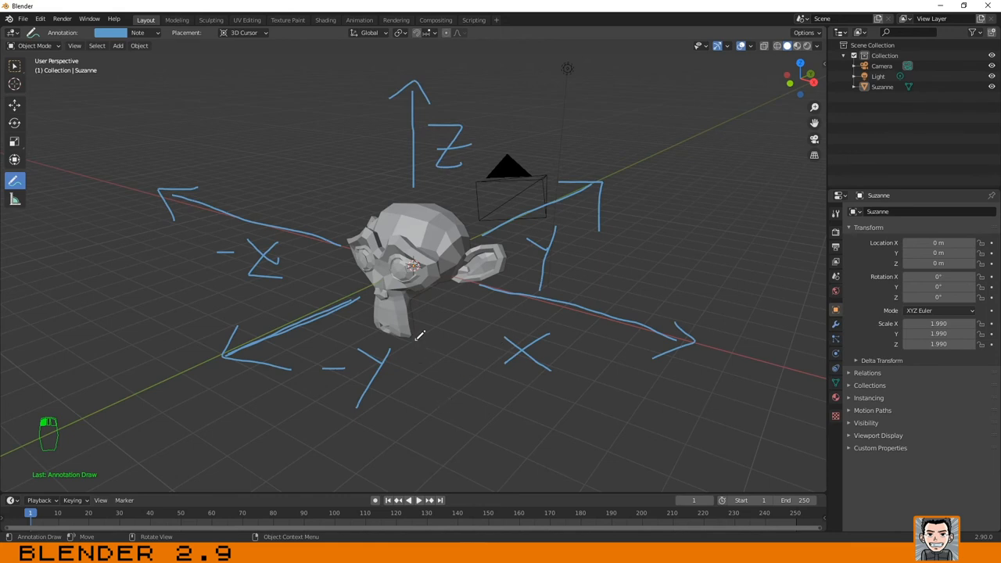
drag(419, 336, 407, 457)
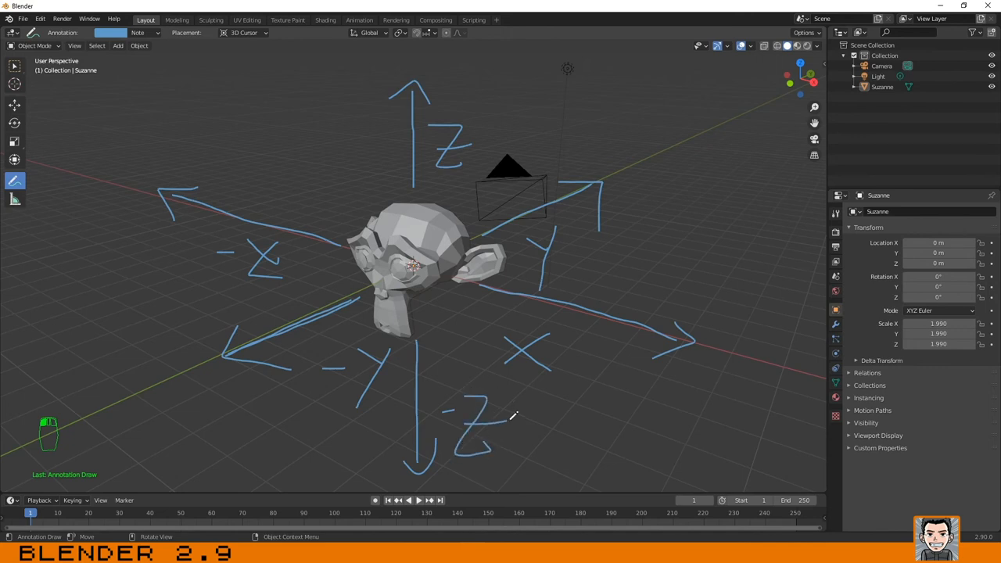
mouse_move(493, 287)
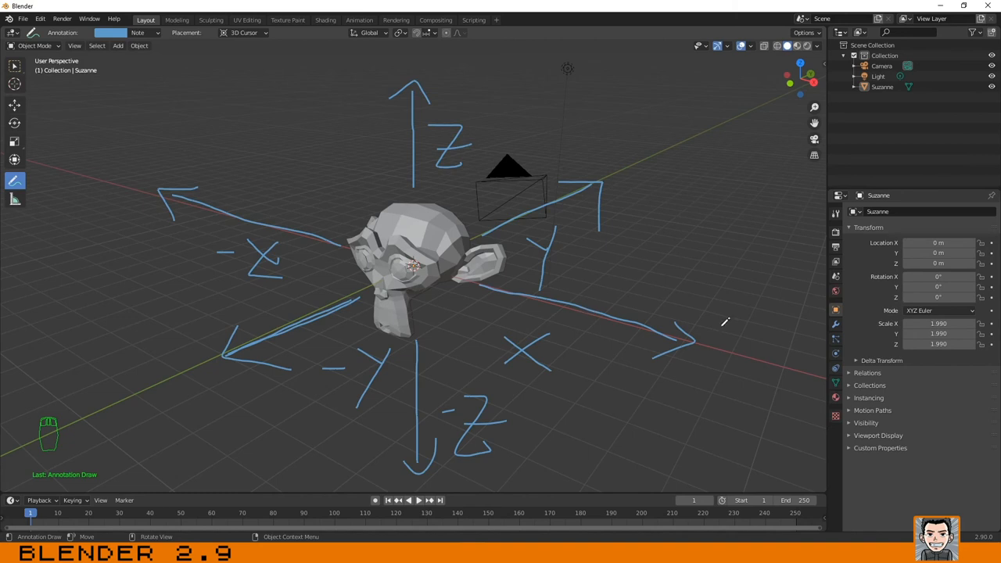
mouse_move(241, 244)
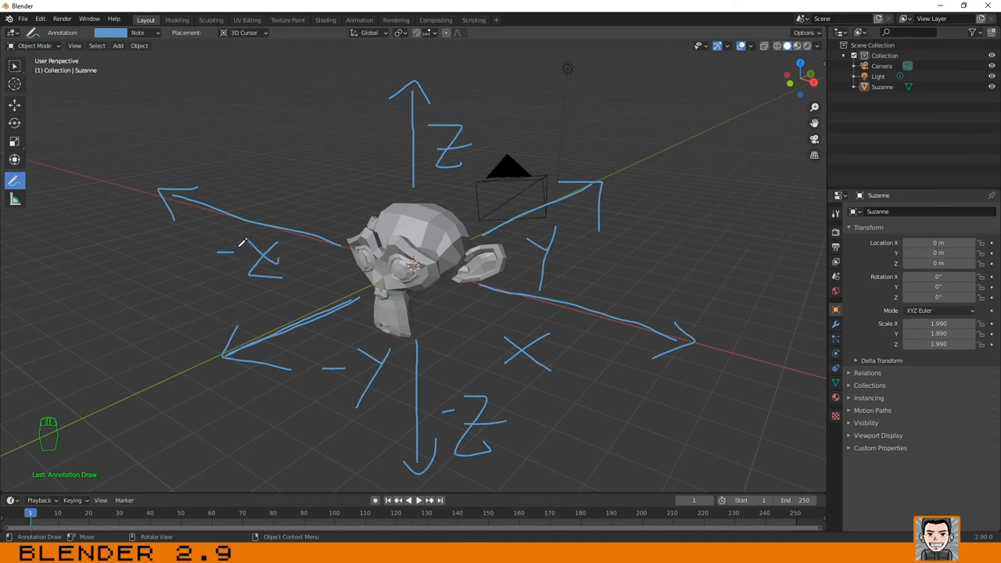
mouse_move(166, 163)
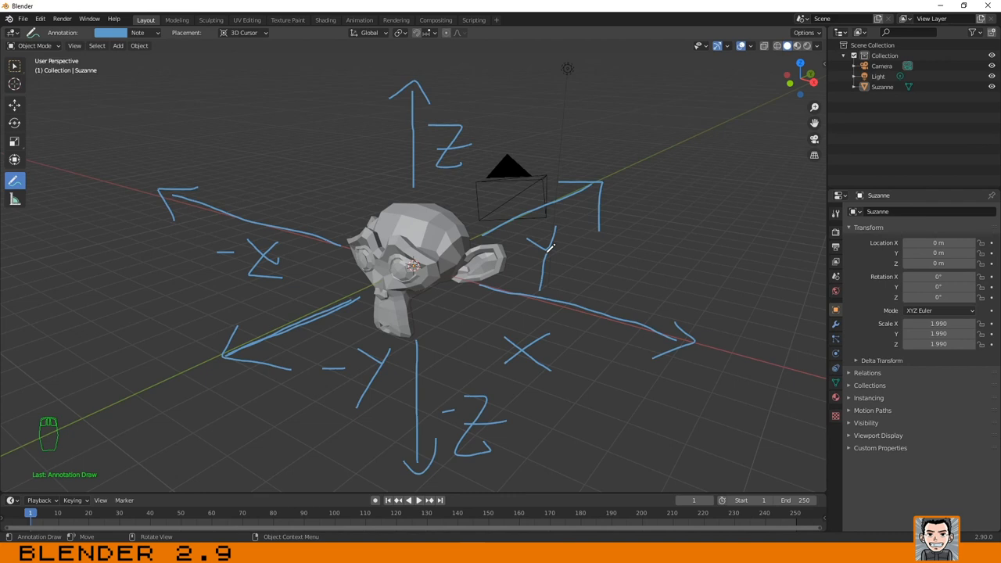
mouse_move(735, 244)
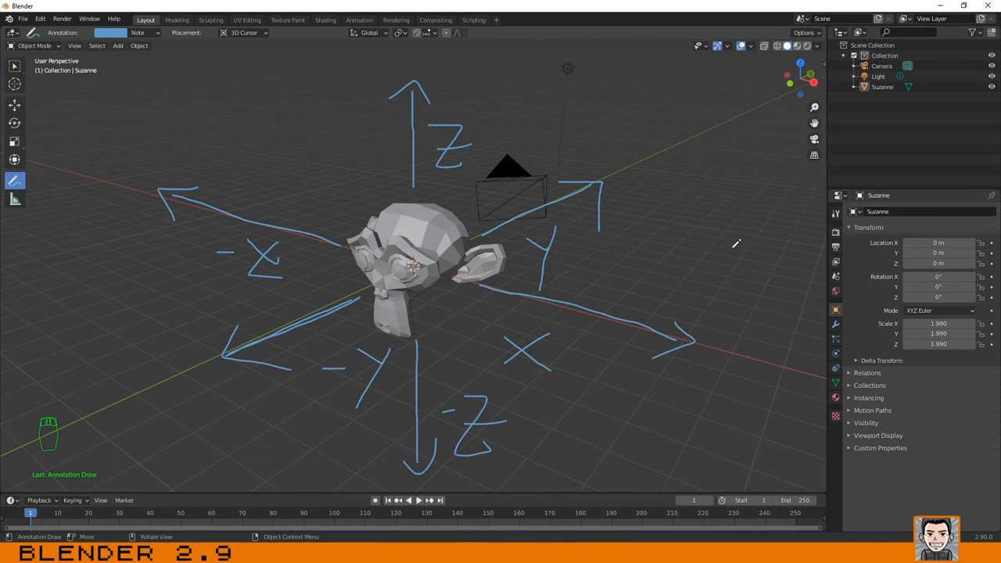
mouse_move(681, 252)
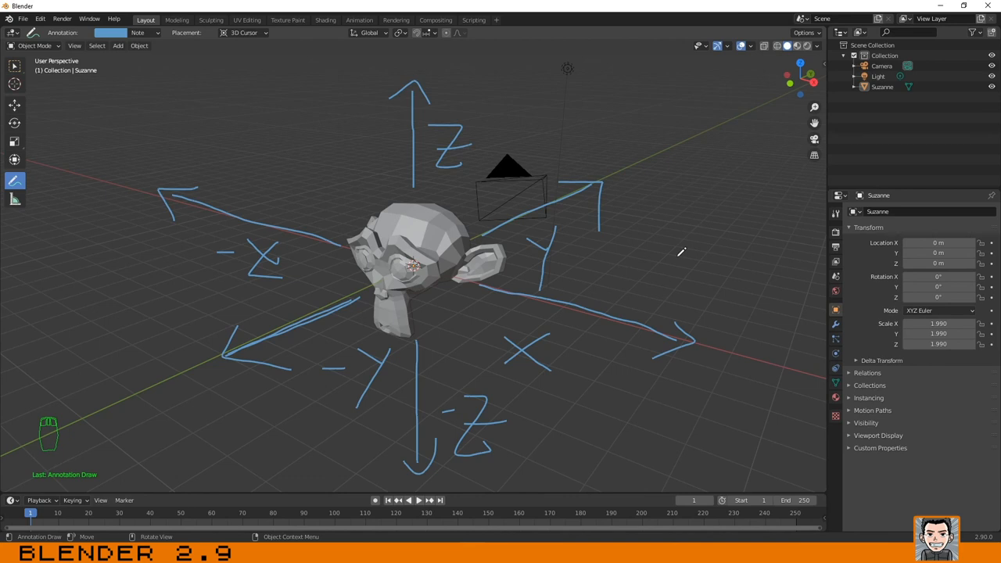
mouse_move(634, 300)
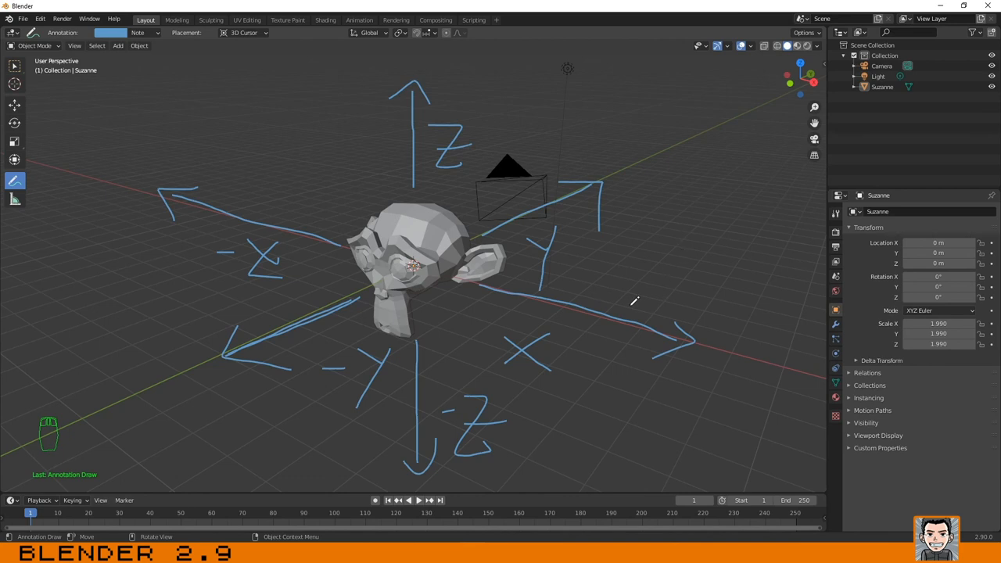